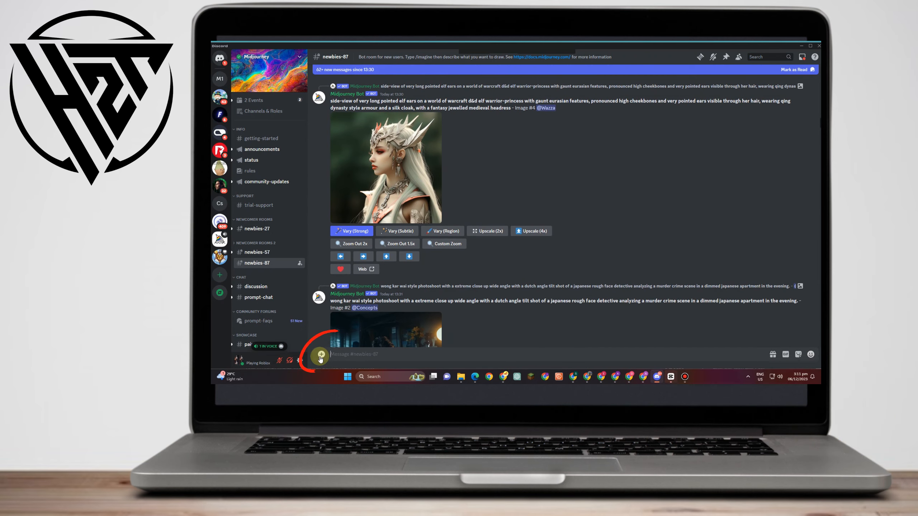
Post the photo of the woman in white to #newbies-87 and scroll down to it
click(321, 355)
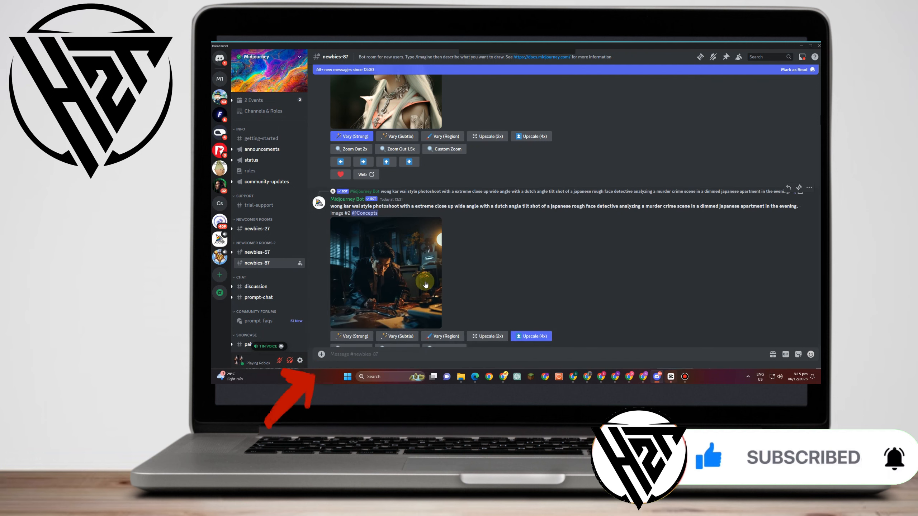
scroll(down, 3)
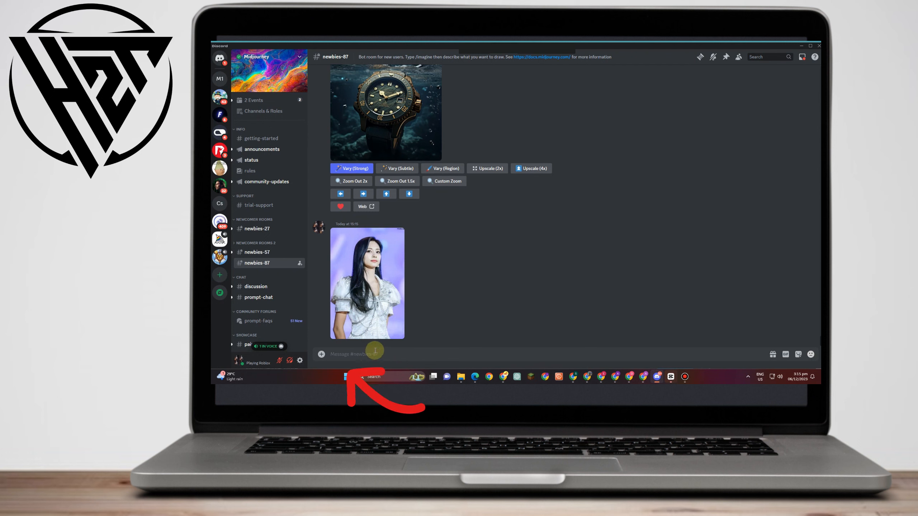
Start a /imagine command in the message box to generate a new image grid
text(/)
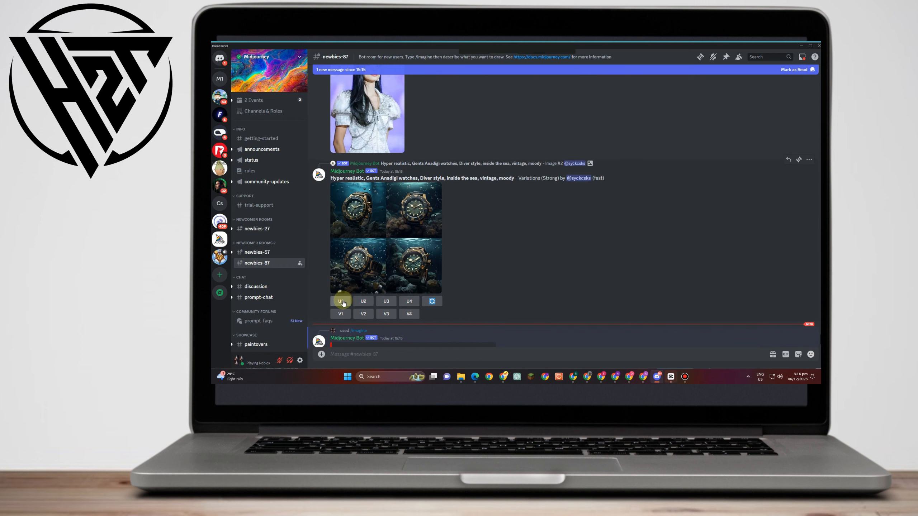
click(341, 301)
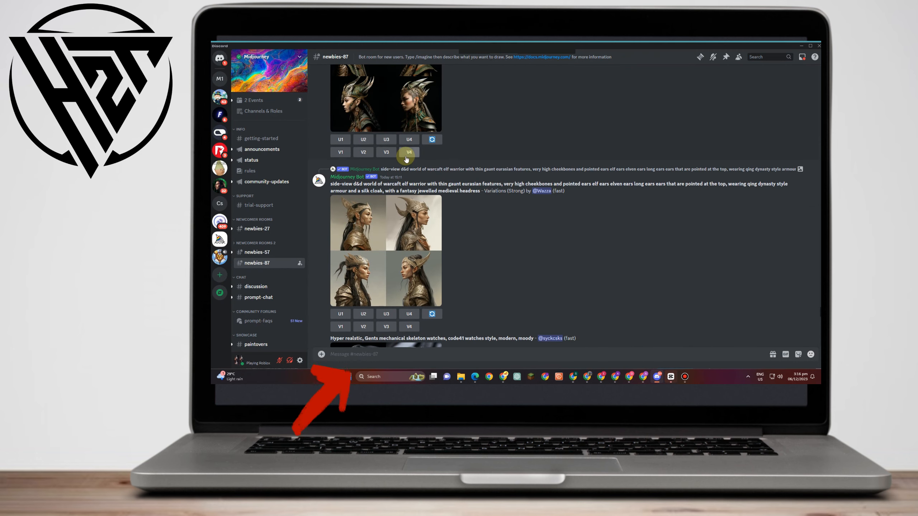
Click an upscale/variation button under an elf warrior image grid
click(408, 152)
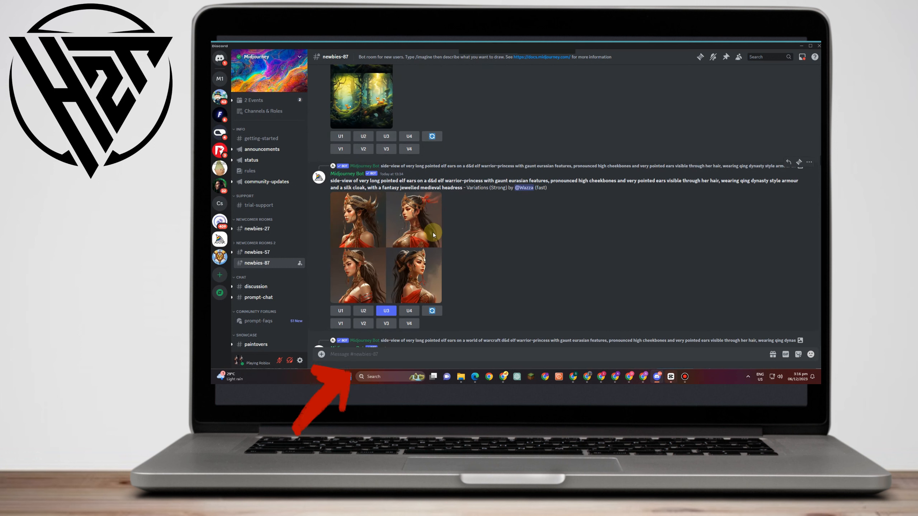
mouse_move(398, 258)
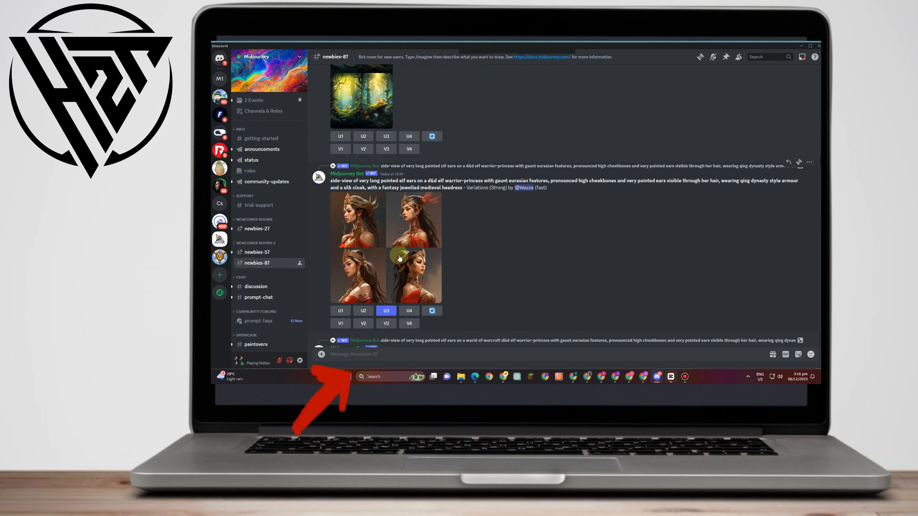
mouse_move(400, 208)
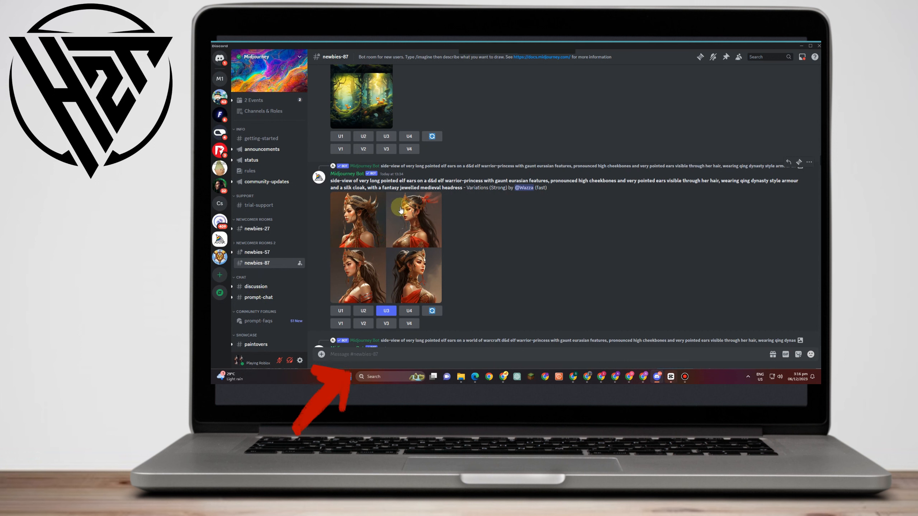